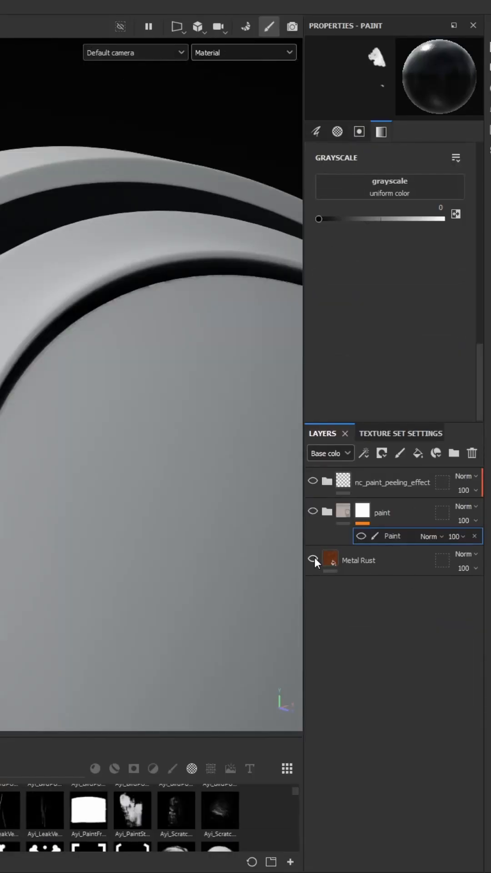
Toggle the Metal Rust layer's visibility while preparing the 'paint mask' anchor point
left_click(313, 560)
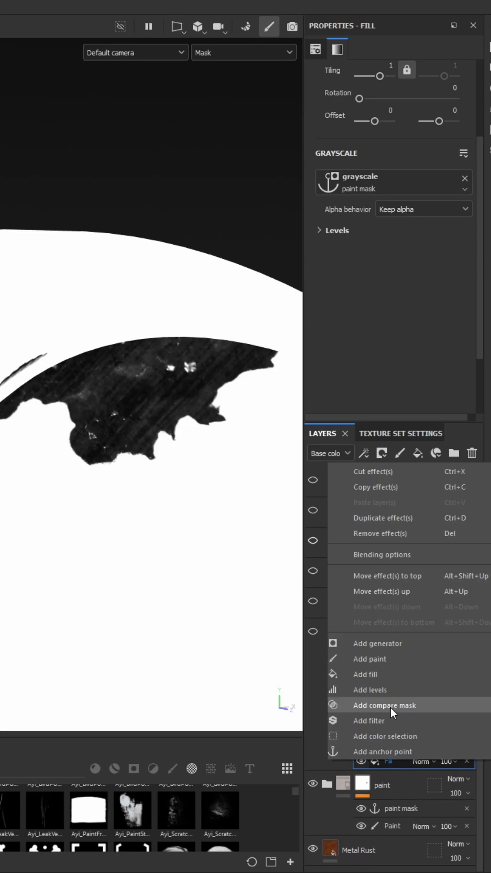
Build rust_bleed's mask from the rust-parts anchor plus Levels, saved as anchor 'rust_bleed mask'
left_click(382, 751)
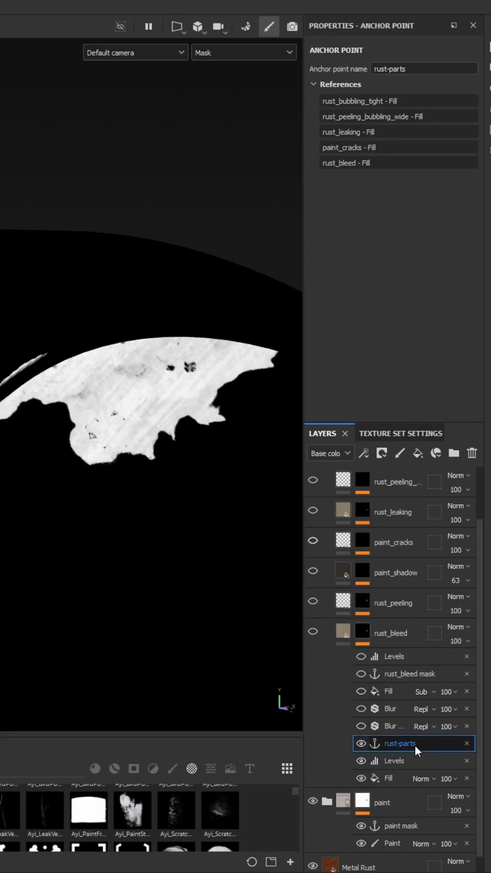
left_click(395, 726)
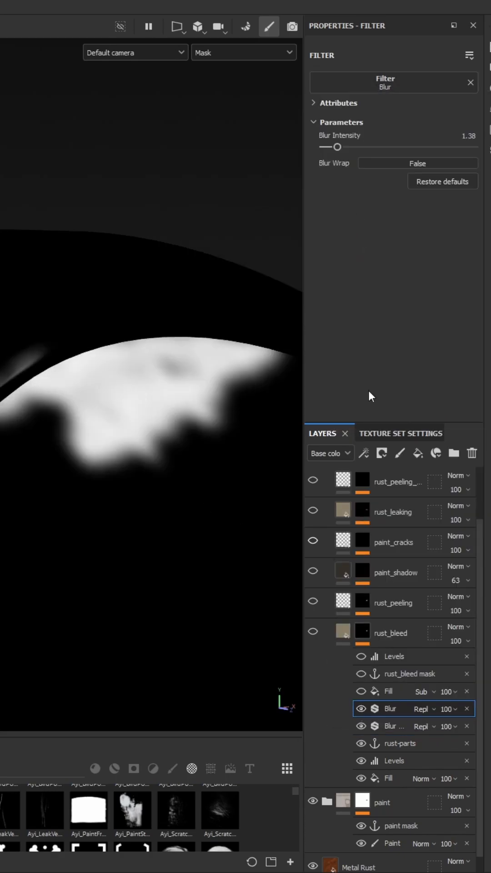
right_click(389, 708)
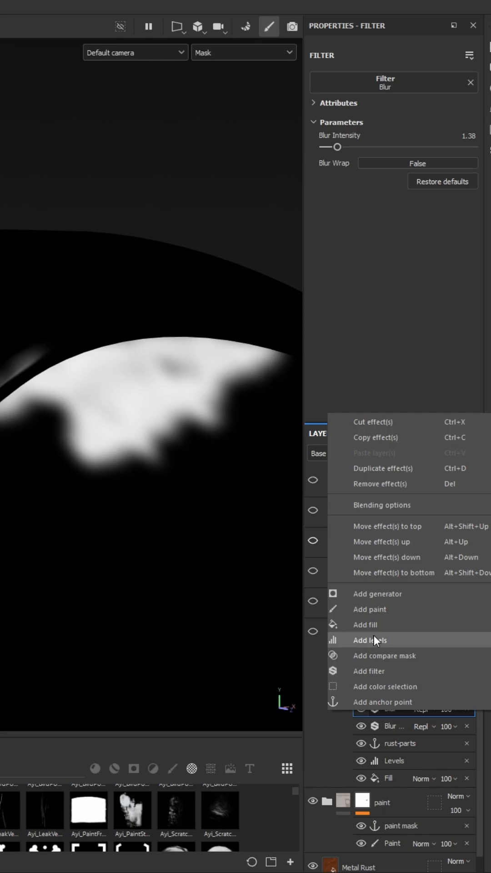
left_click(365, 624)
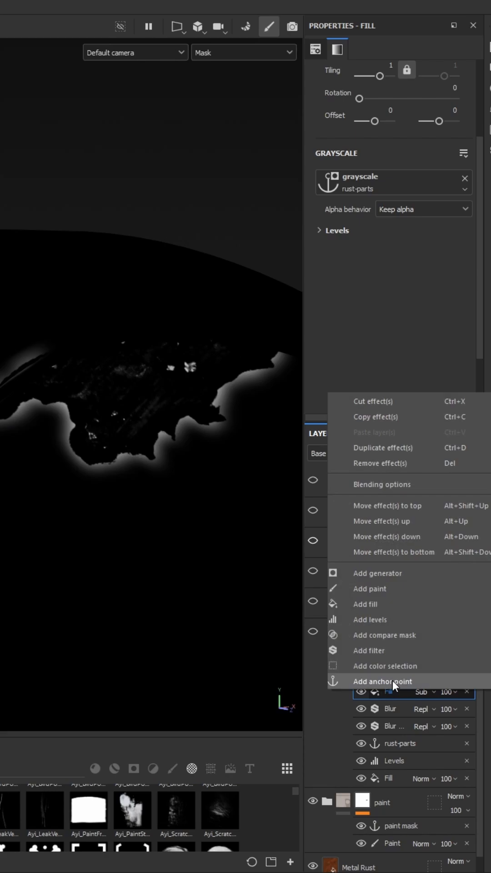
left_click(382, 681)
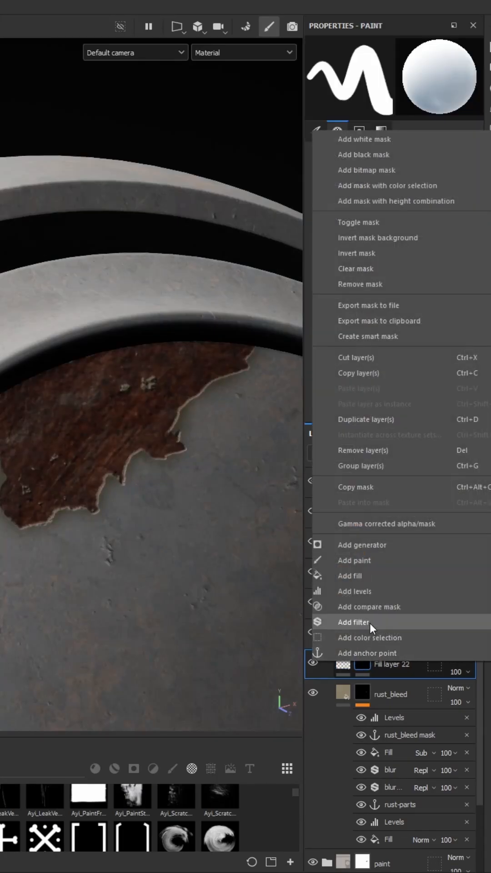
Add a Blur filter to Fill layer 22's mask and lower its Levels midtone
left_click(353, 622)
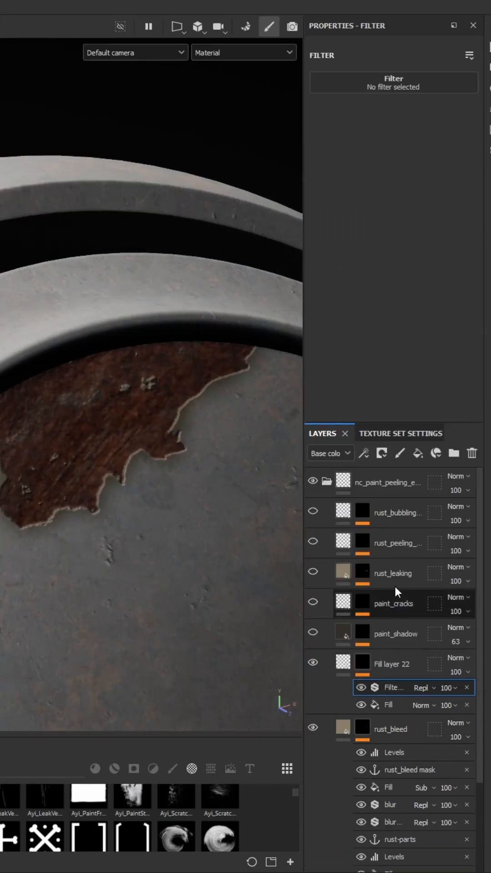
left_click(394, 687)
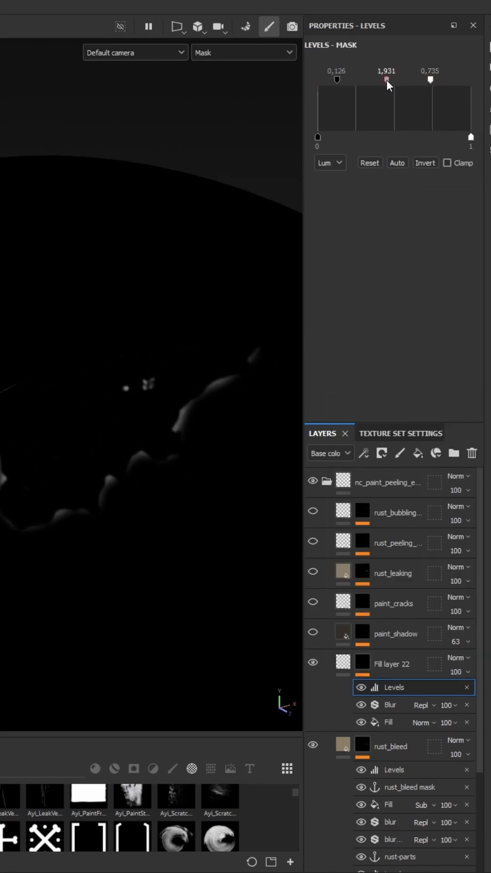
left_click(243, 52)
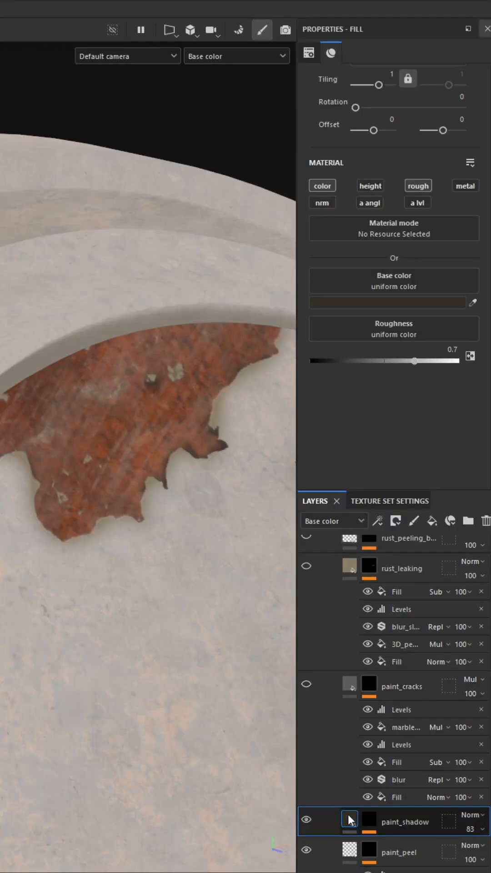
Give paint_shadow's mask a Levels adjustment and a Blur Slope filter over rust-parts2
left_click(368, 821)
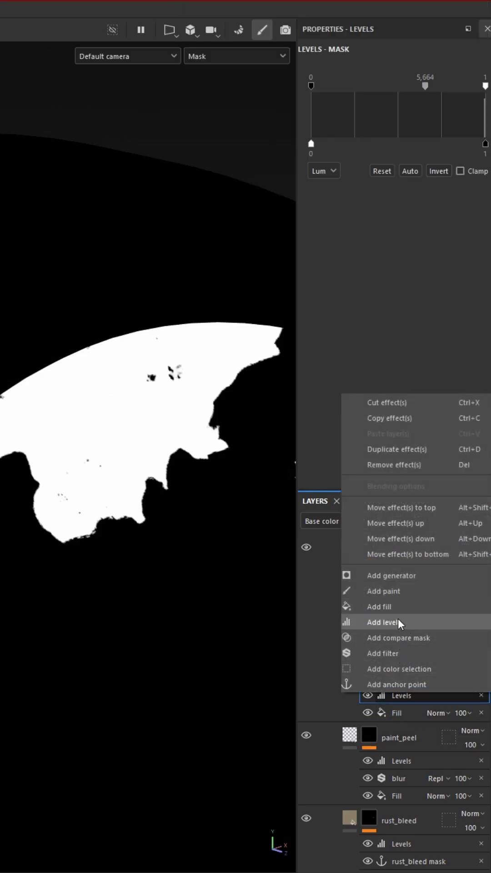
left_click(384, 622)
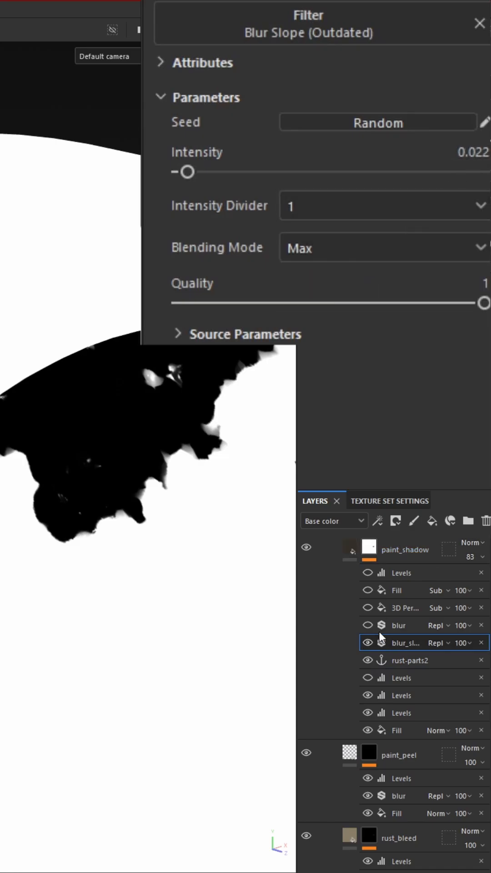
left_click(399, 624)
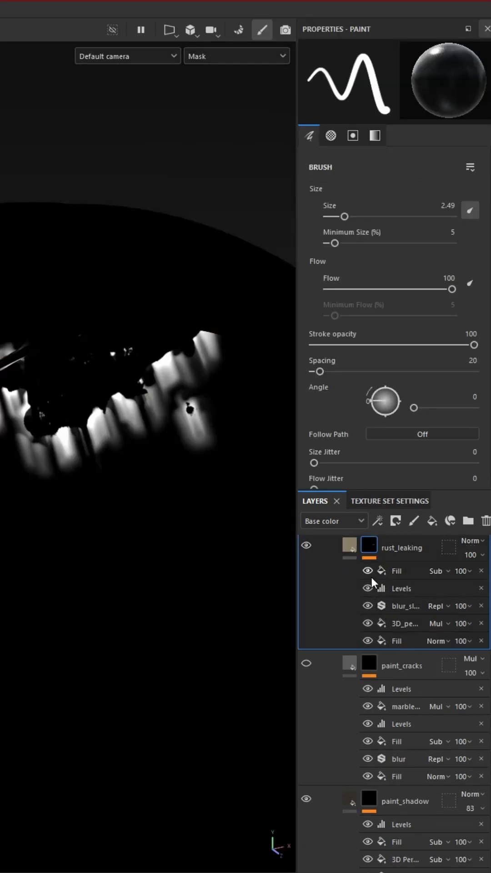
Hide the upper effects in rust_leaking's mask and add a Blur Slope filter
left_click(399, 640)
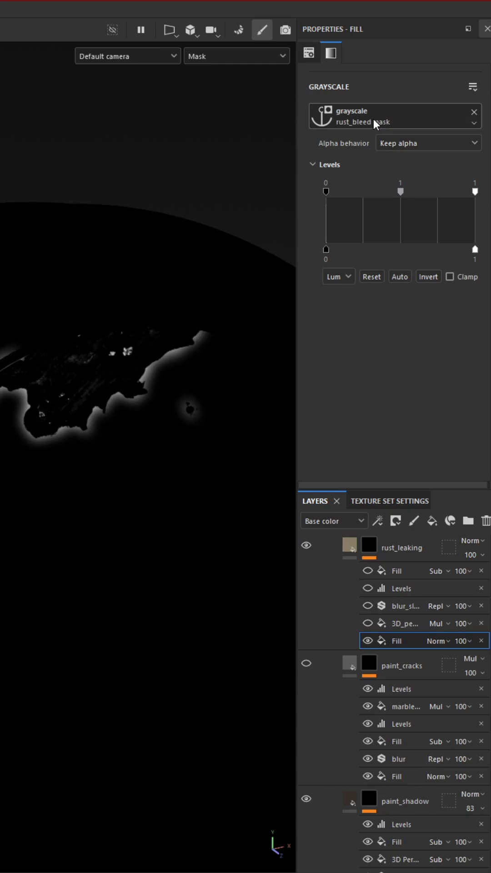
left_click(404, 622)
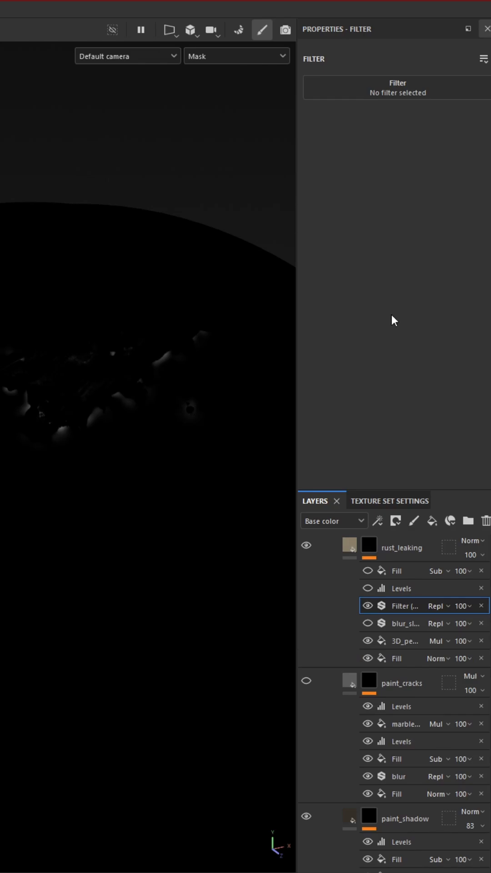
left_click(398, 605)
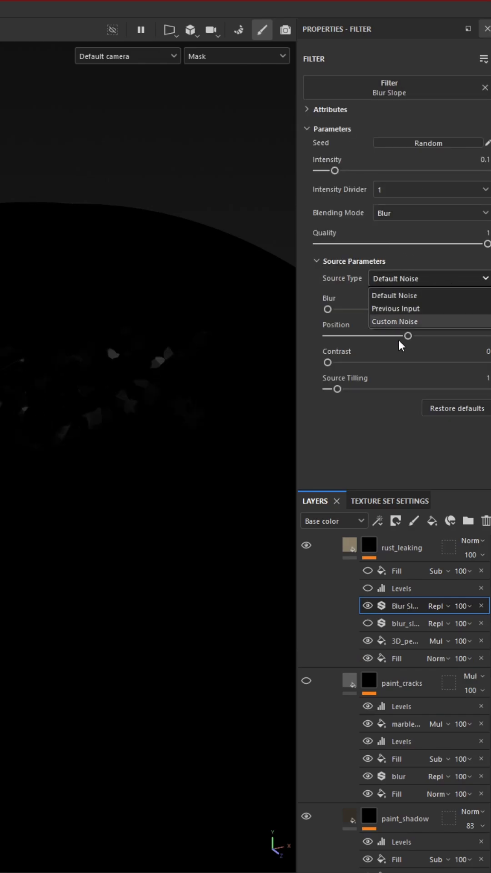
Drive the blur slope with Position custom noise and set Global Balance to 0.37
left_click(394, 321)
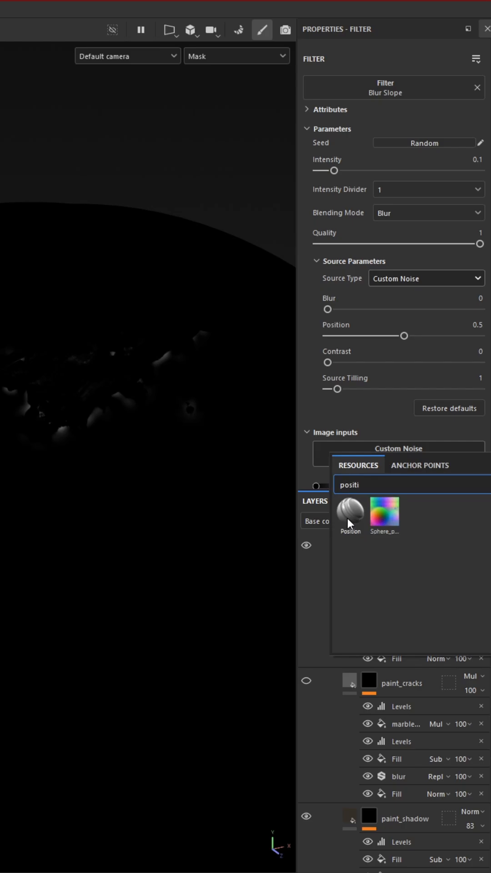
left_click(350, 510)
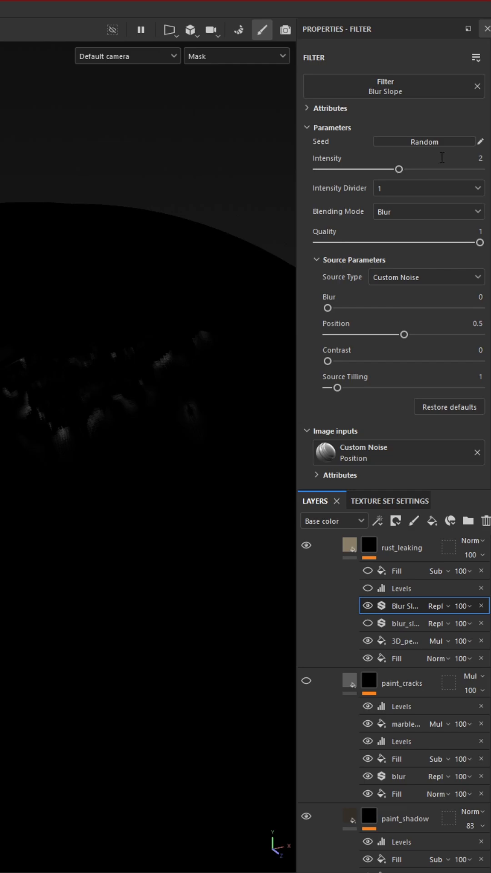
scroll("down", 3)
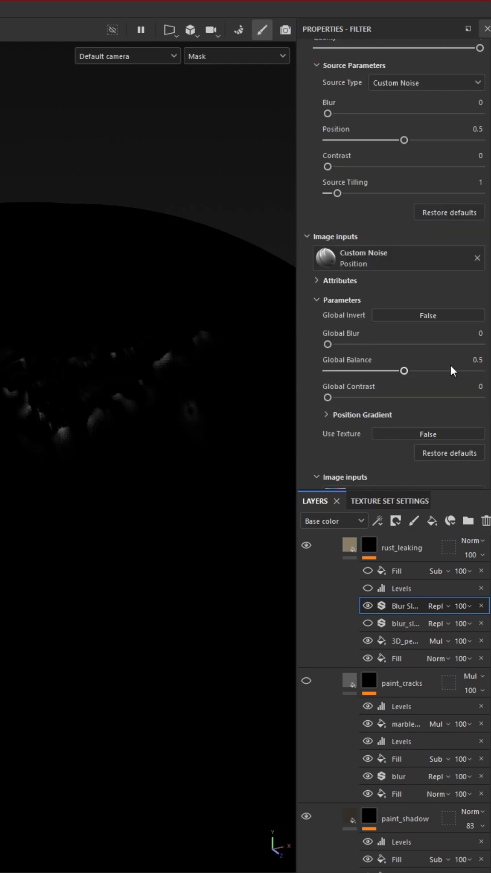
left_click_drag(404, 370, 424, 308)
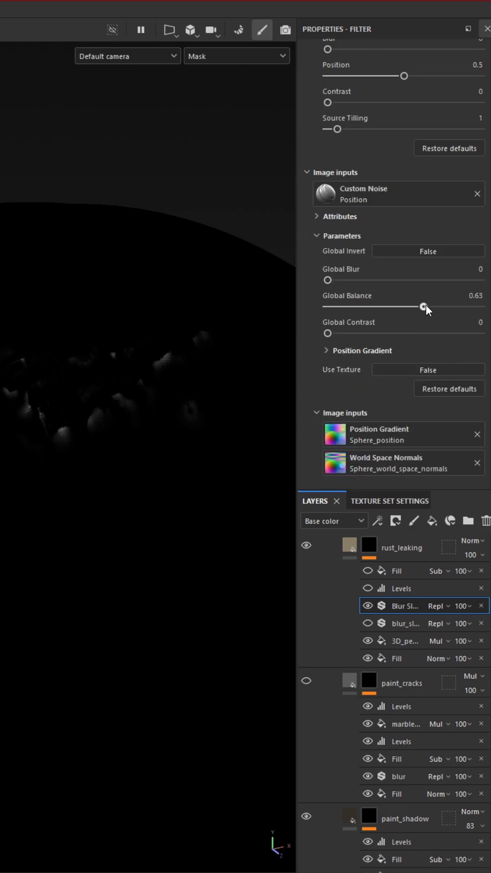
left_click_drag(424, 306, 383, 307)
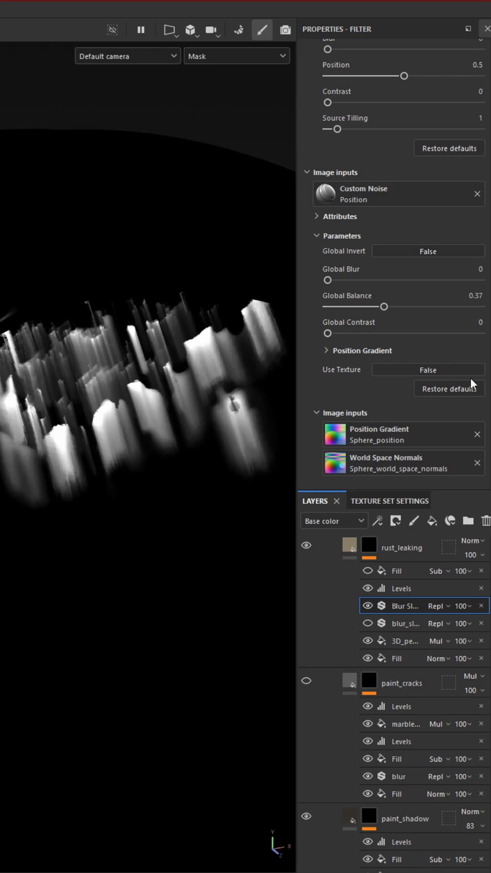
Re-enable rust_leaking's Levels and Subtract fill, then tighten the Levels handles
left_click(401, 588)
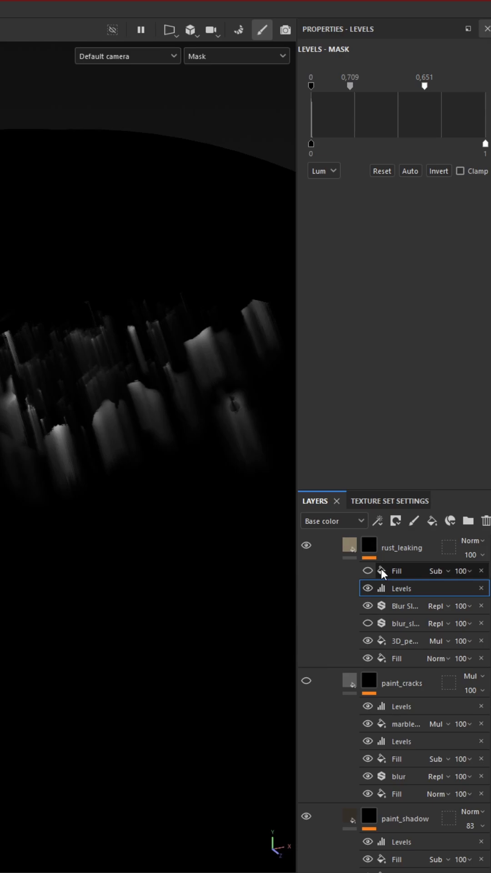
left_click(400, 569)
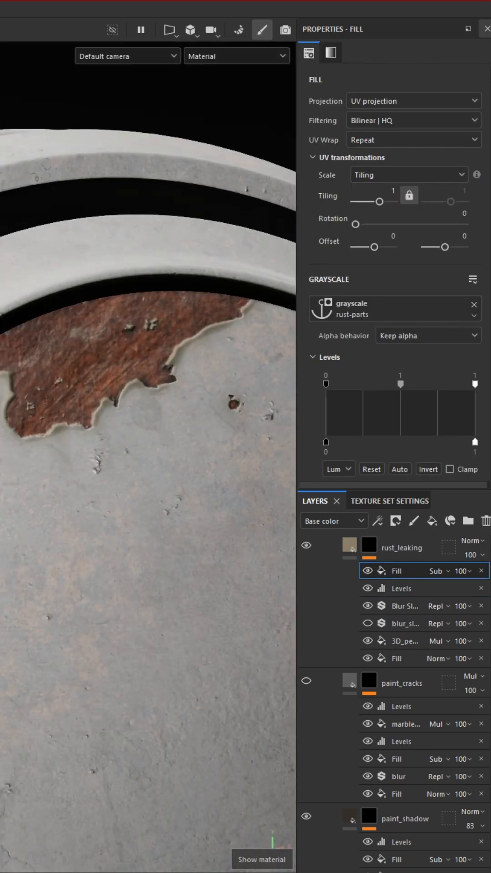
left_click(401, 588)
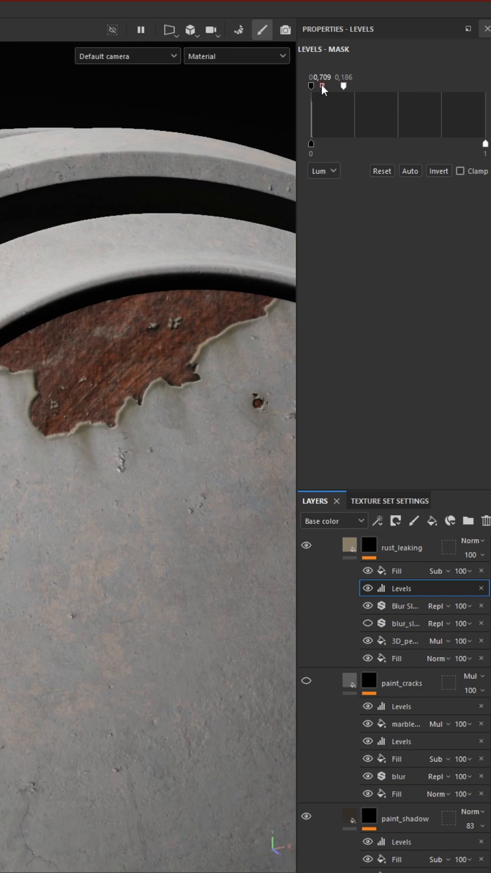
left_click_drag(322, 87, 320, 86)
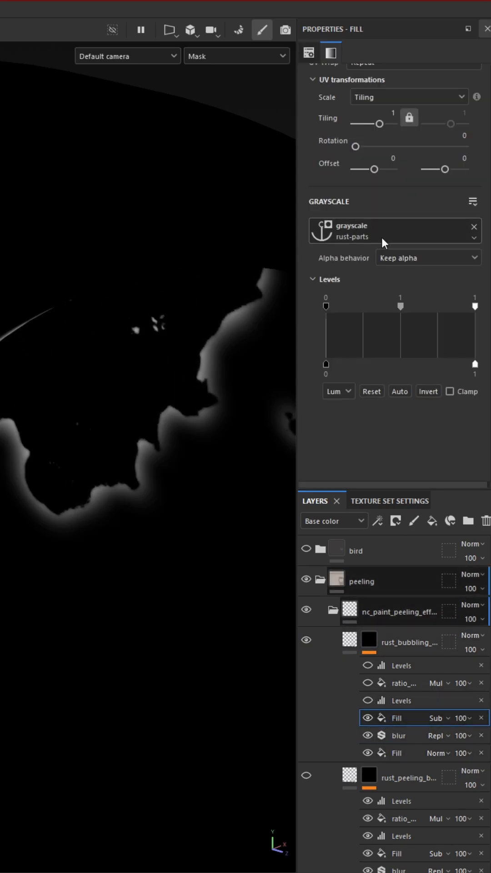
Narrow rust_bubbling's edge band with Levels and enable the ratio_dirt_3 fill and top Levels
left_click(402, 699)
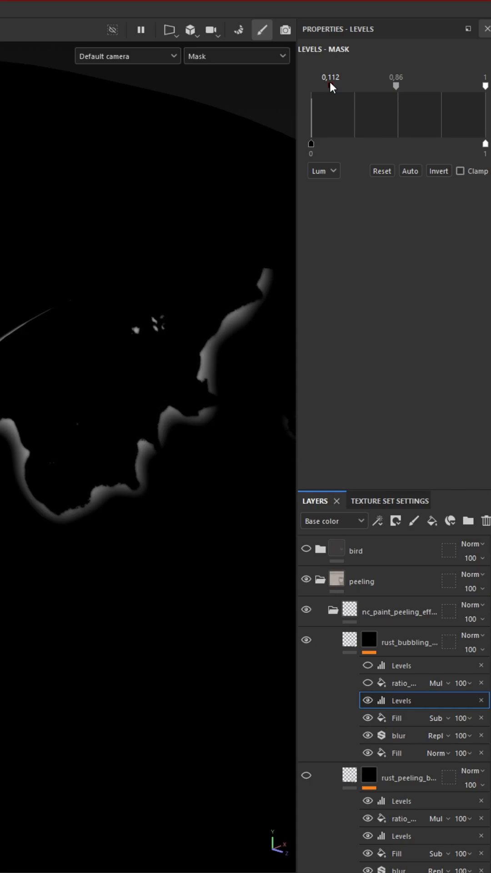
left_click(401, 682)
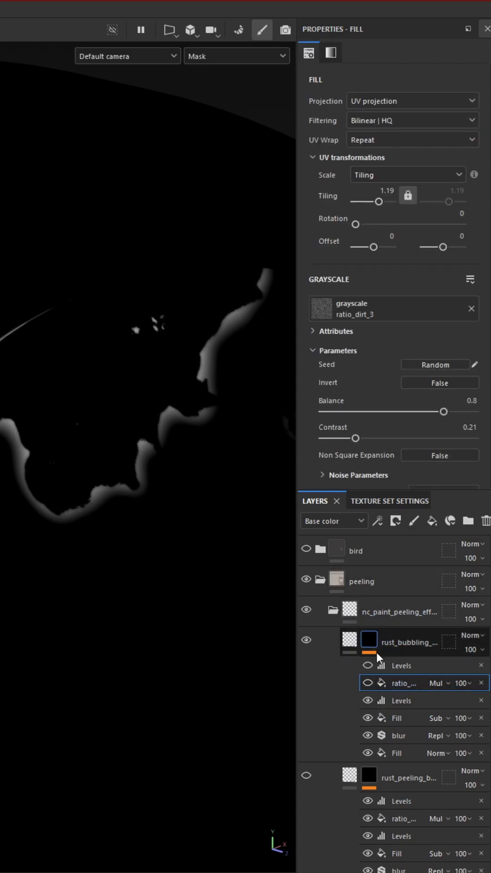
left_click(366, 665)
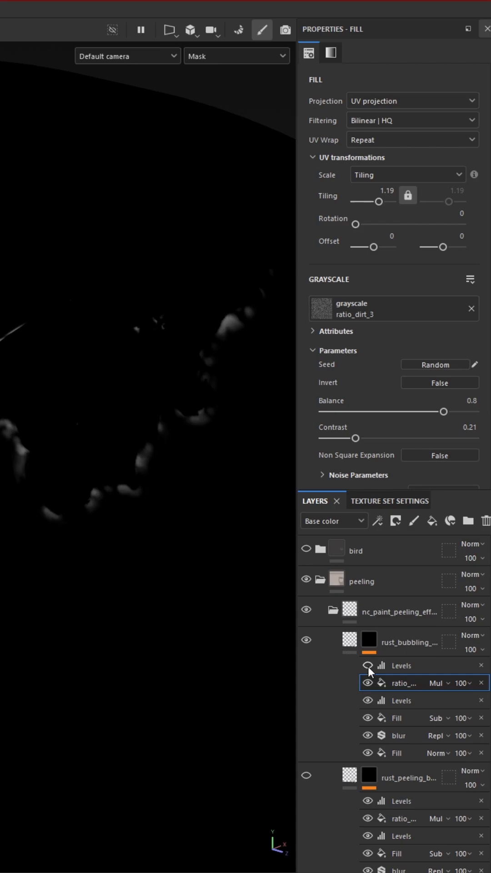
left_click(401, 665)
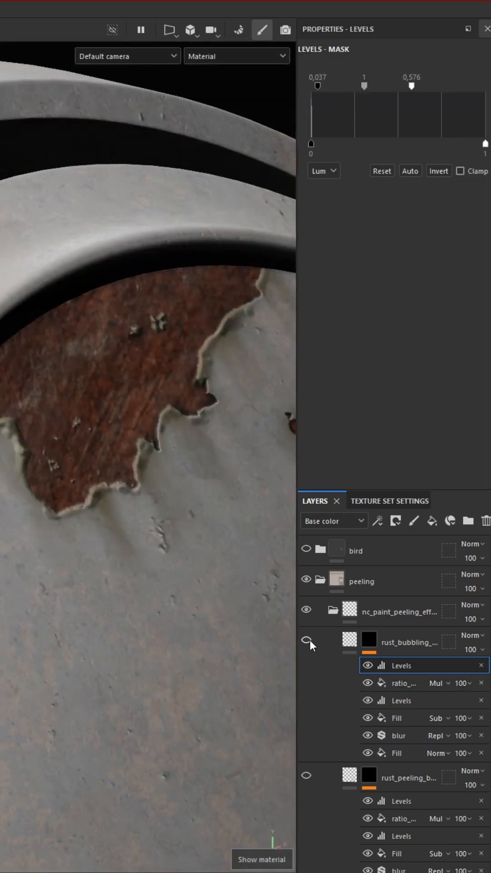